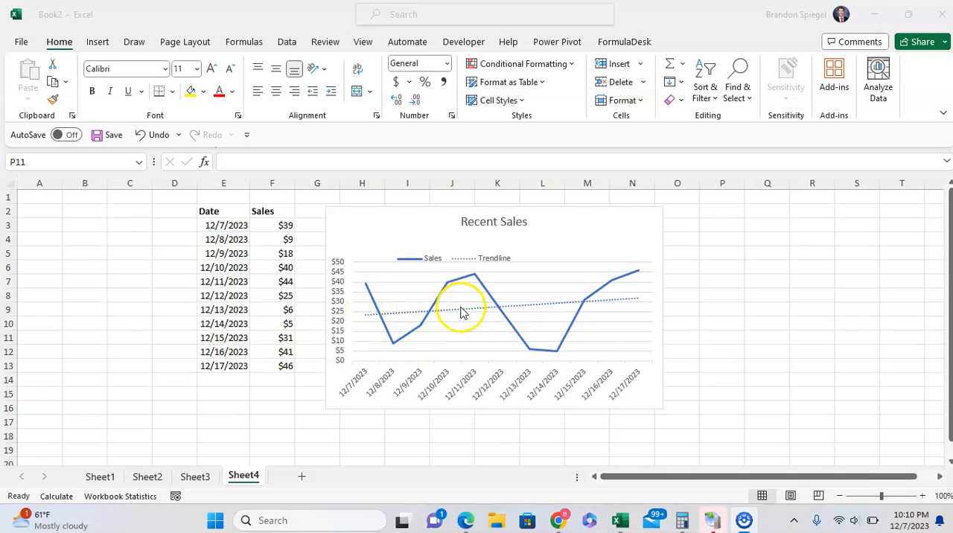
{"action": "mouse_move", "coordinate": [461, 311]}
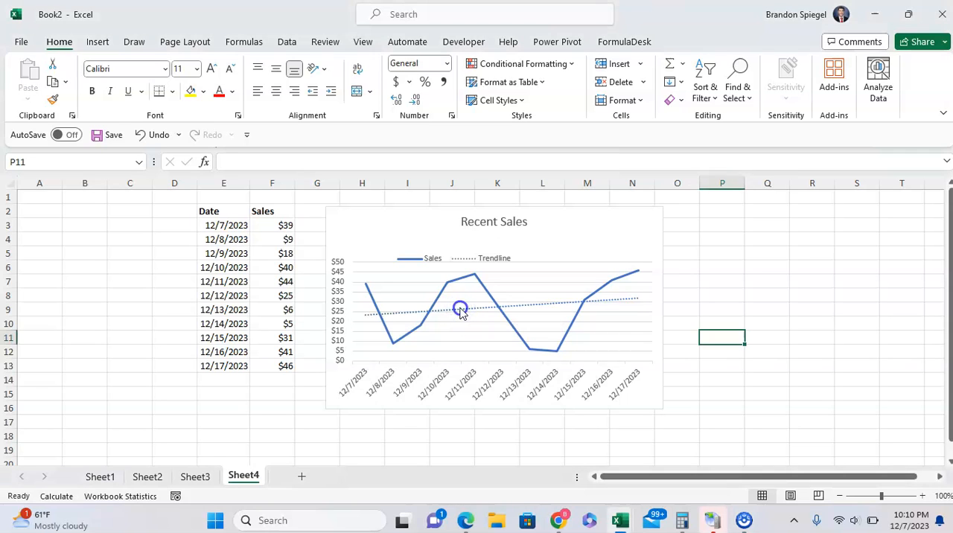
Bring up Format Trendline for the Recent Sales chart's linear trendline
{"action": "left_click", "coordinate": [459, 311]}
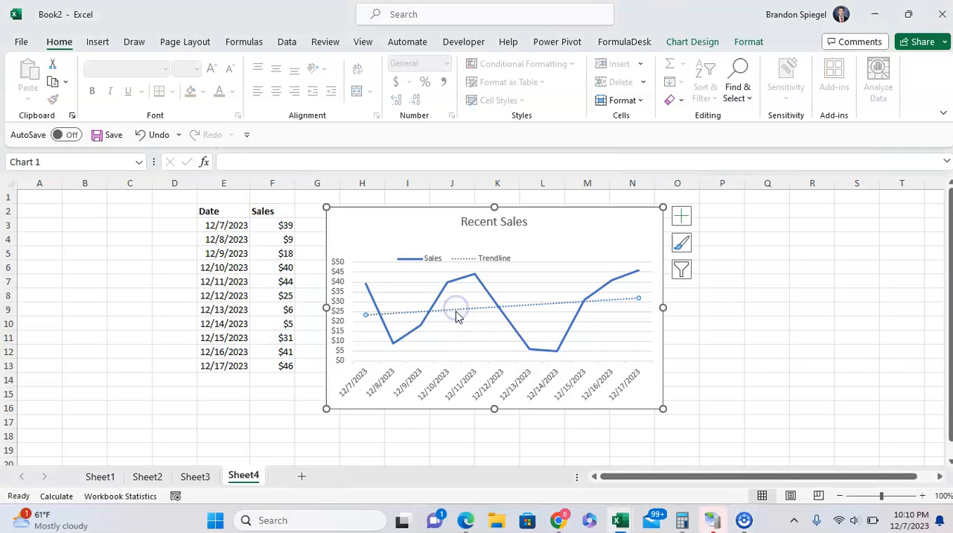
{"action": "right_click", "coordinate": [456, 312]}
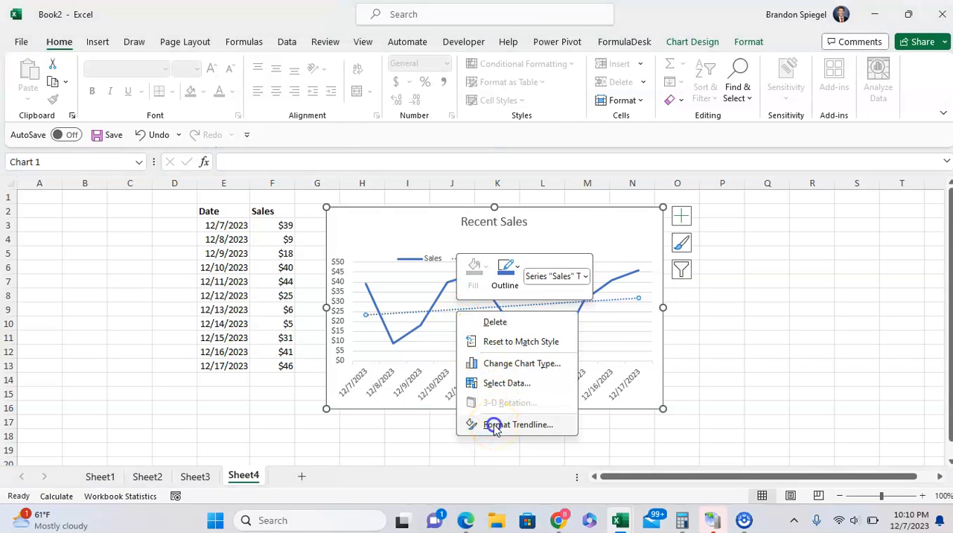
{"action": "left_click", "coordinate": [518, 424]}
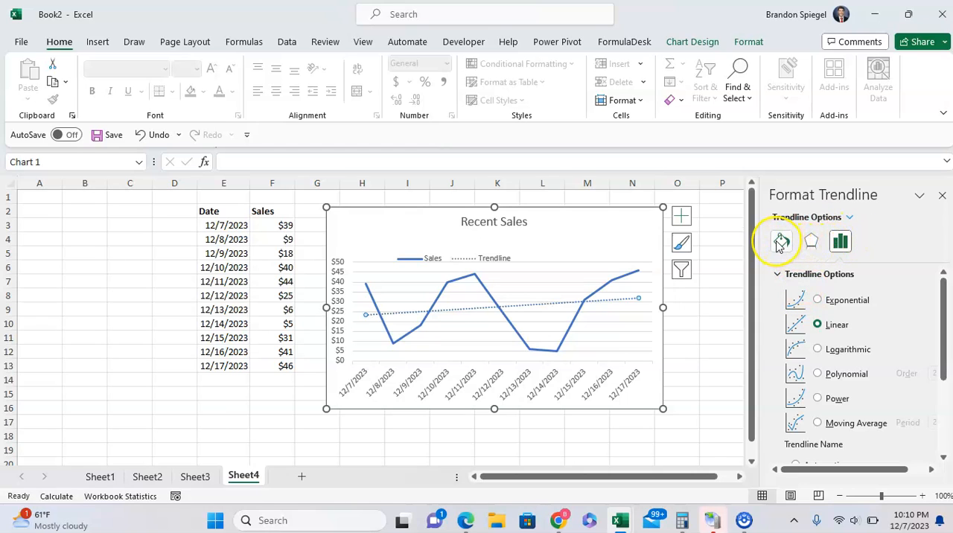
{"action": "mouse_move", "coordinate": [780, 241]}
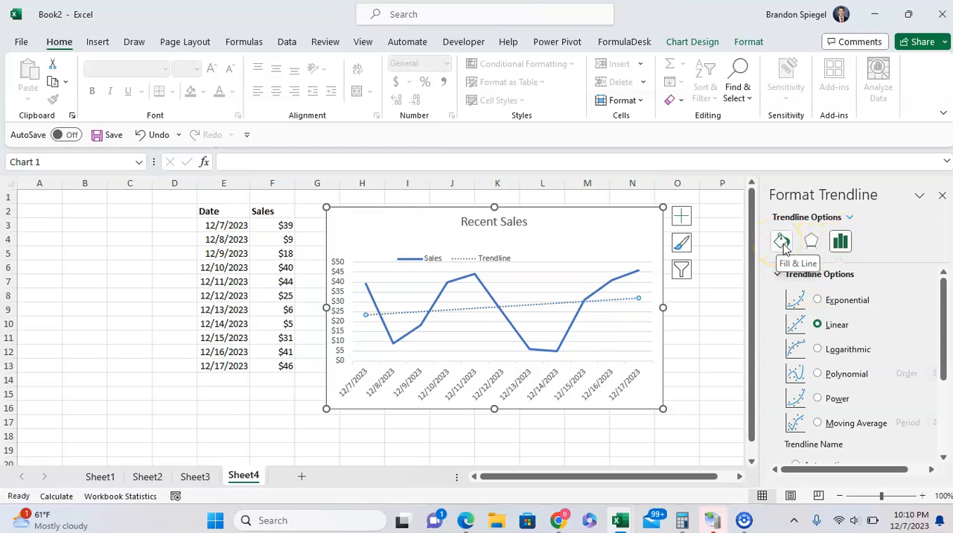
Make the trendline a solid black line and widen it to 3 pt
{"action": "left_click", "coordinate": [780, 241]}
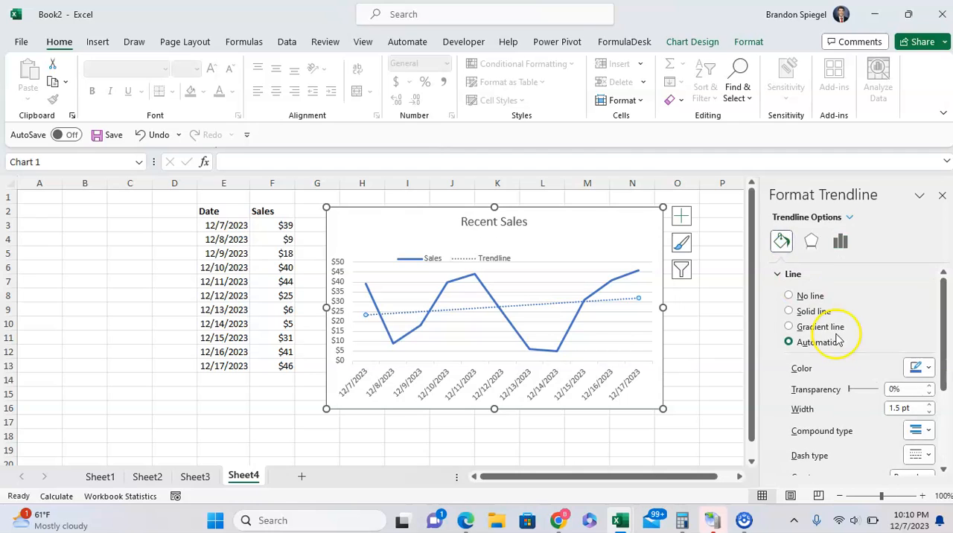
{"action": "scroll", "scroll_direction": "down", "scroll_amount": 3}
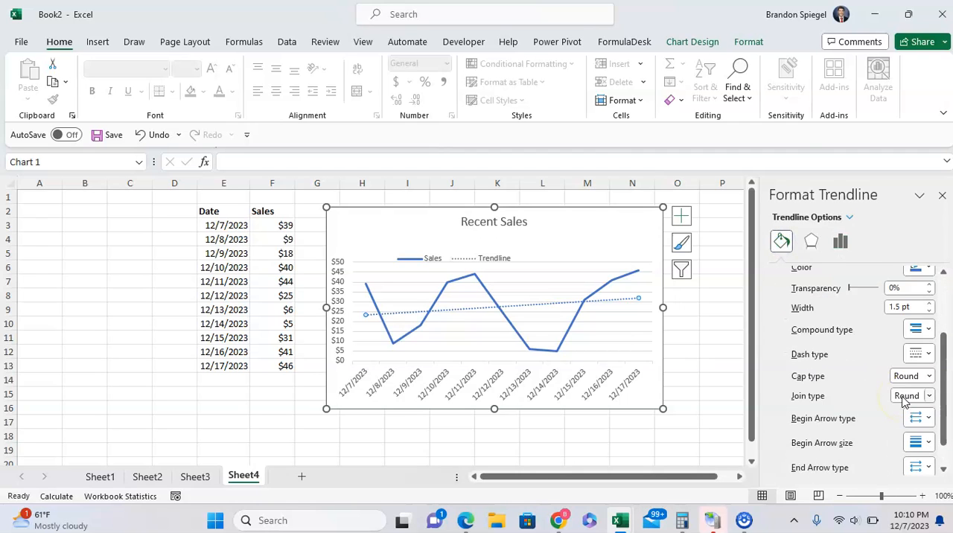
{"action": "left_click", "coordinate": [928, 301]}
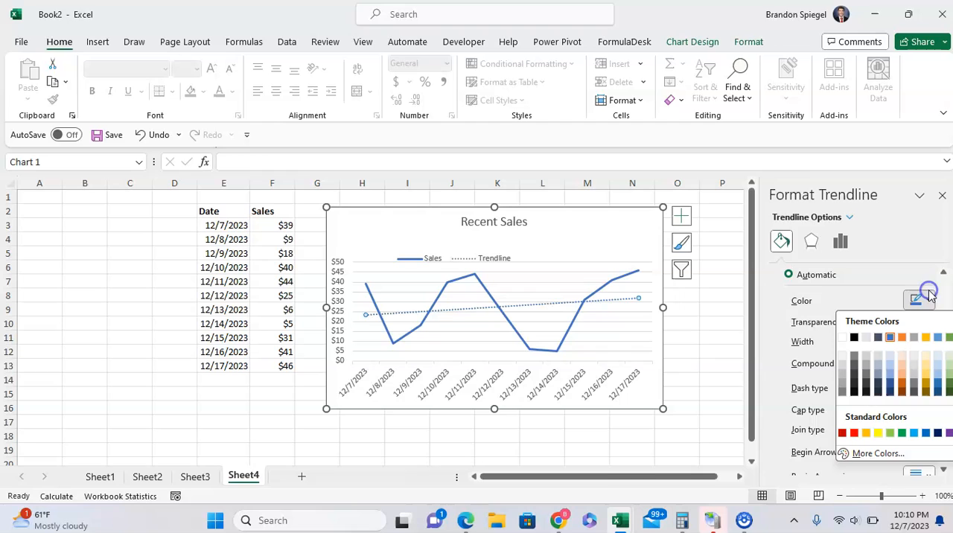
{"action": "left_click", "coordinate": [854, 336]}
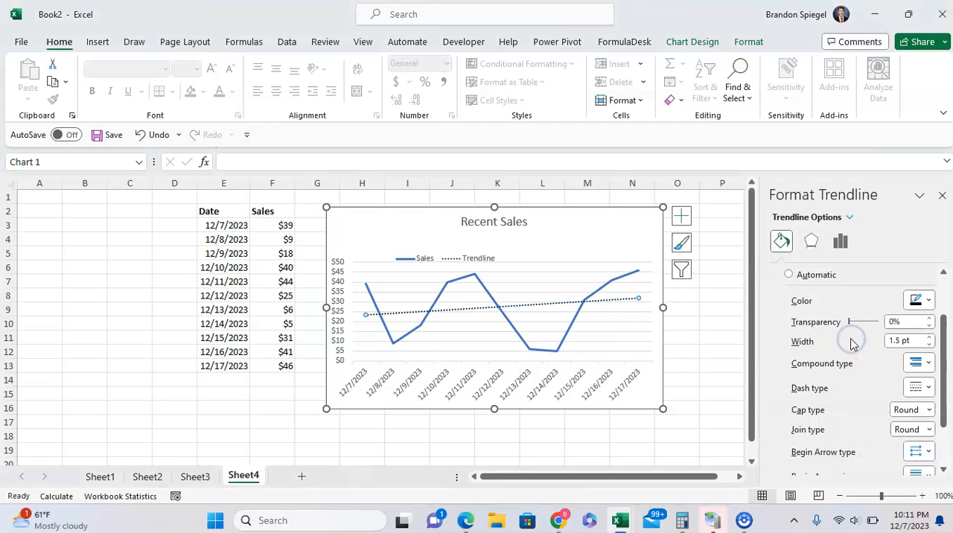
{"action": "mouse_move", "coordinate": [935, 342]}
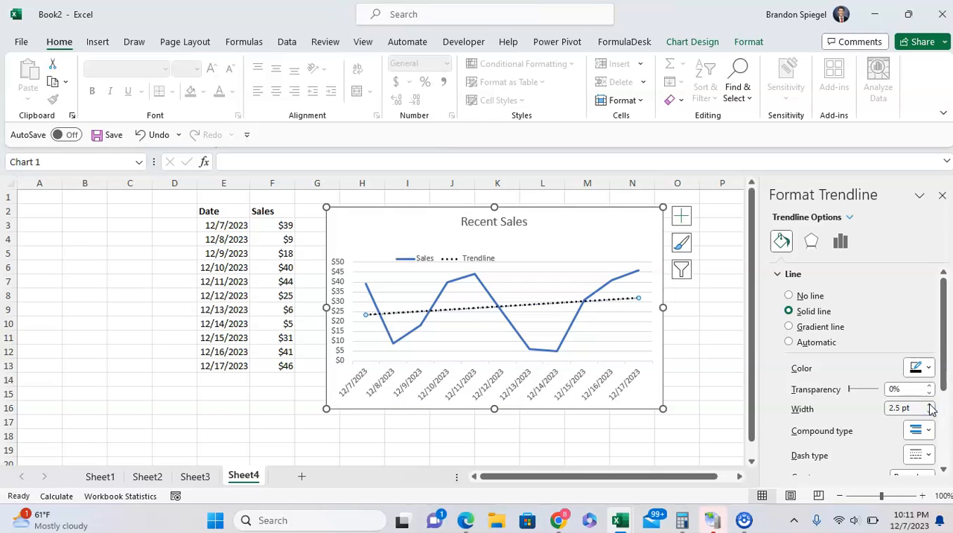
{"action": "left_click", "coordinate": [929, 405]}
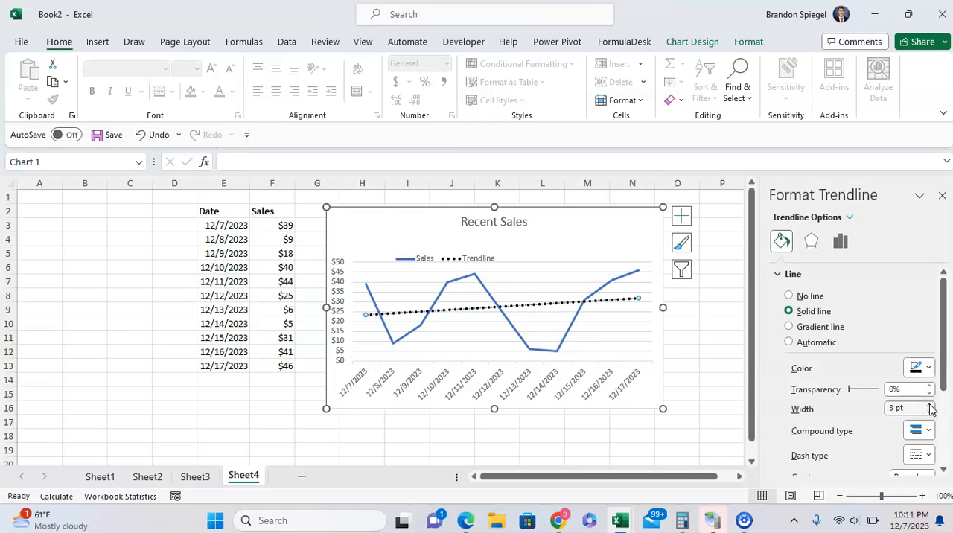
{"action": "scroll", "scroll_direction": "down", "scroll_amount": 3}
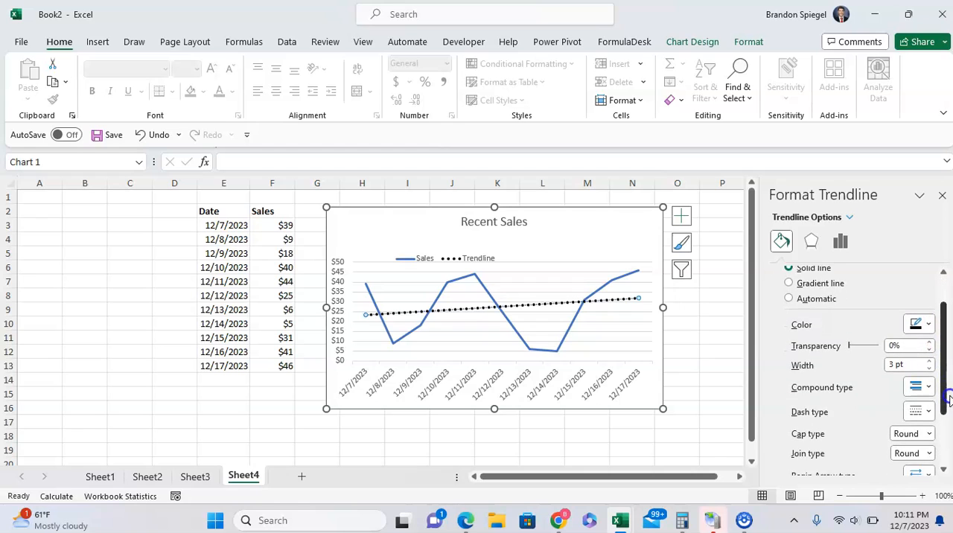
{"action": "scroll", "scroll_direction": "down", "scroll_amount": 3}
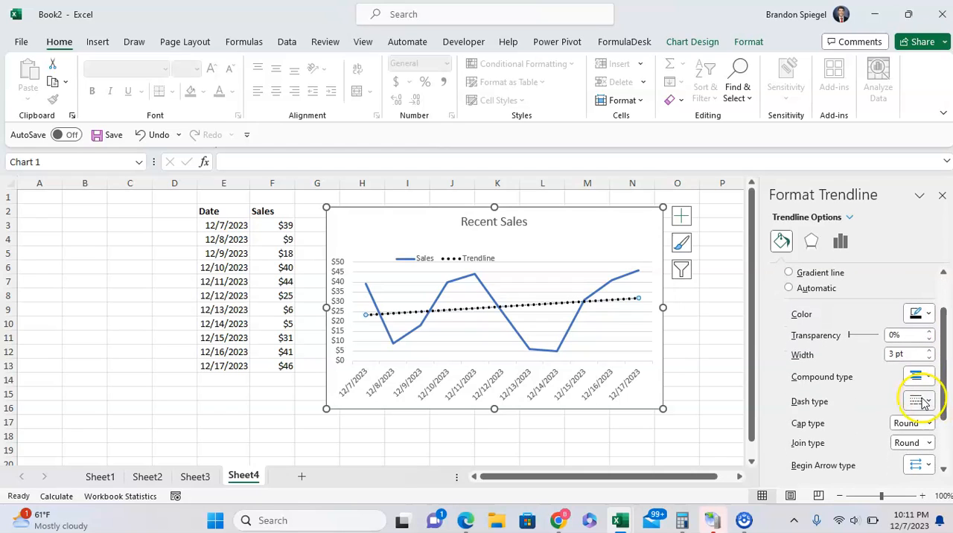
Change the trendline to Long Dash Dot (after trying Long Dash) at 2.5 pt width
{"action": "left_click", "coordinate": [917, 402]}
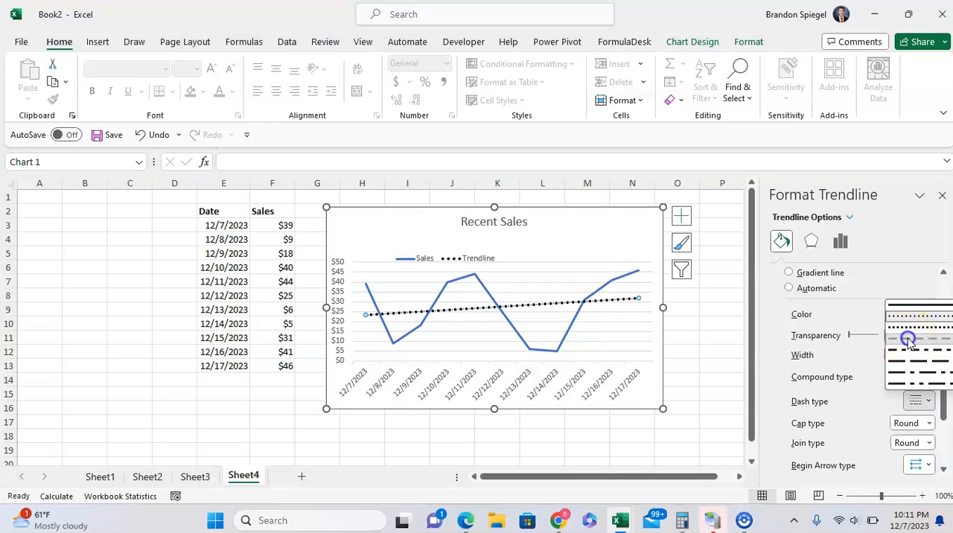
{"action": "left_click", "coordinate": [908, 339]}
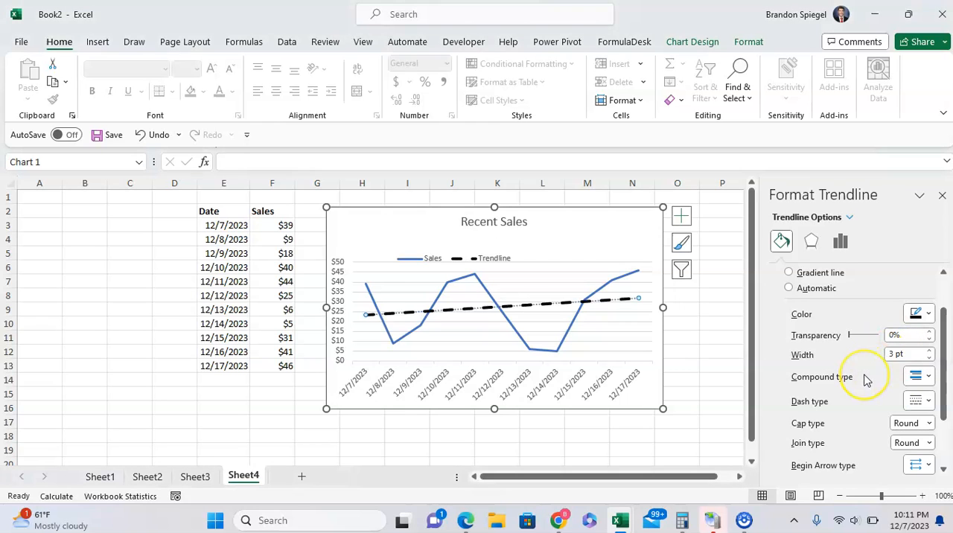
{"action": "mouse_move", "coordinate": [863, 379]}
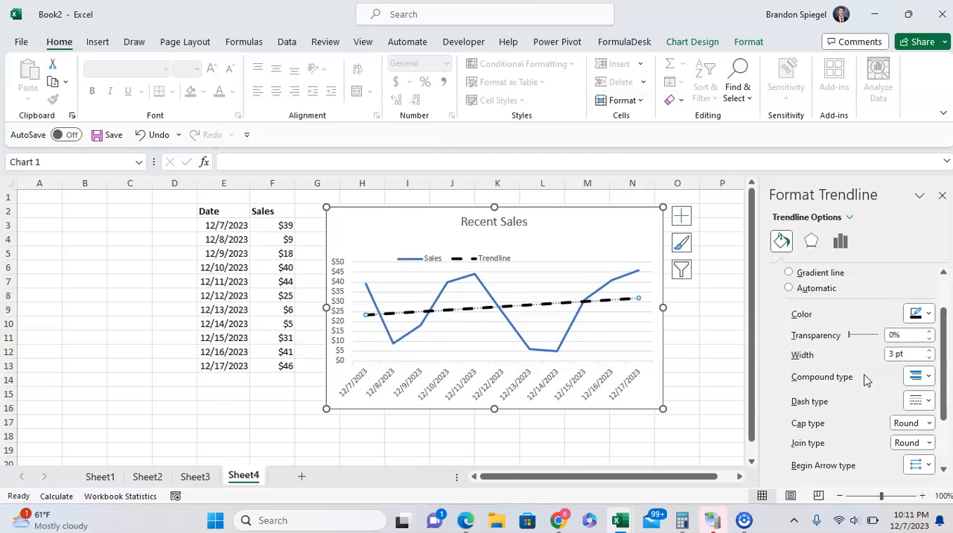
{"action": "left_click", "coordinate": [929, 402]}
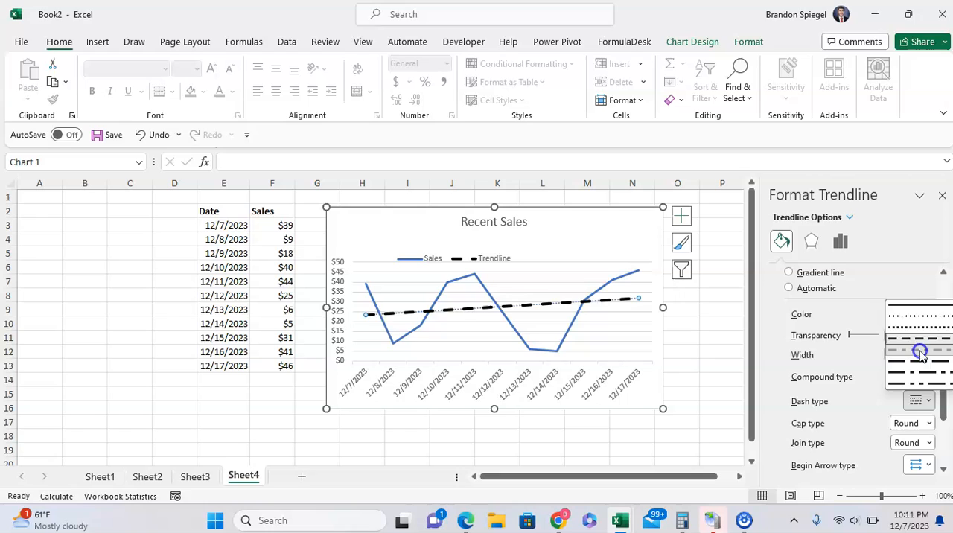
{"action": "left_click", "coordinate": [920, 352]}
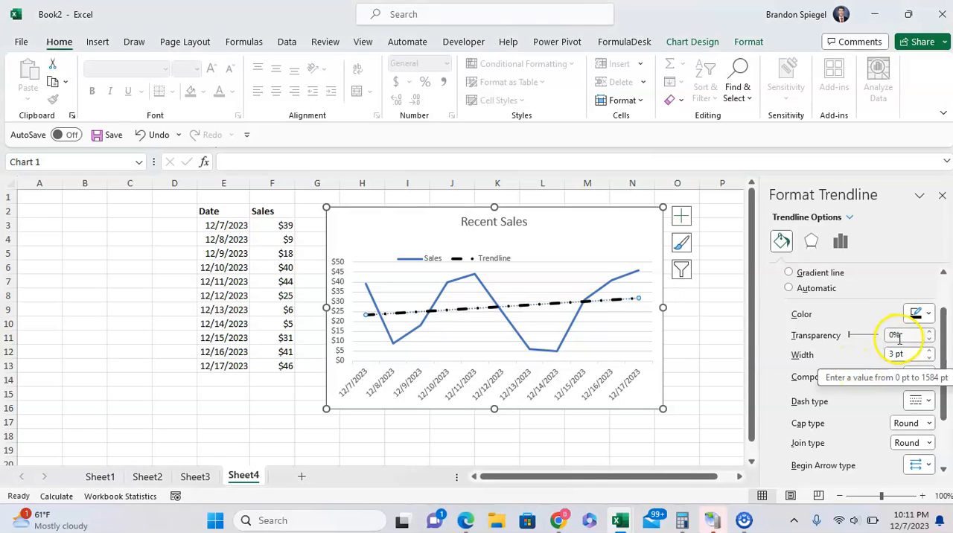
{"action": "left_click", "coordinate": [929, 357]}
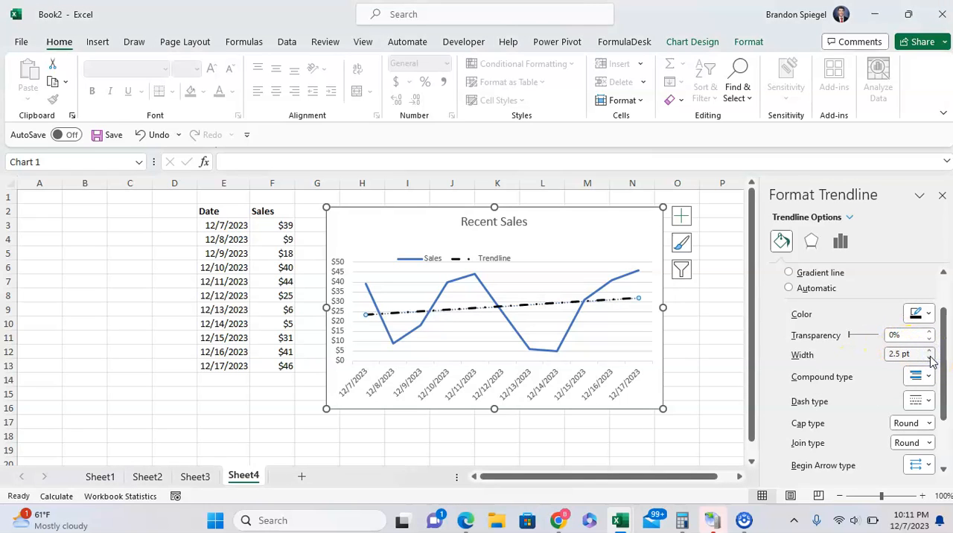
{"action": "scroll", "scroll_direction": "down", "scroll_amount": 3}
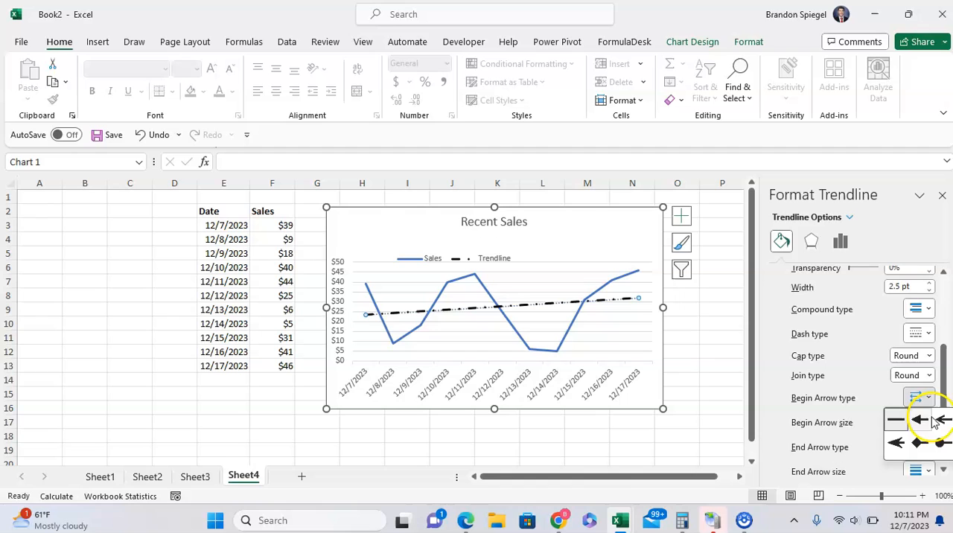
{"action": "mouse_move", "coordinate": [896, 425]}
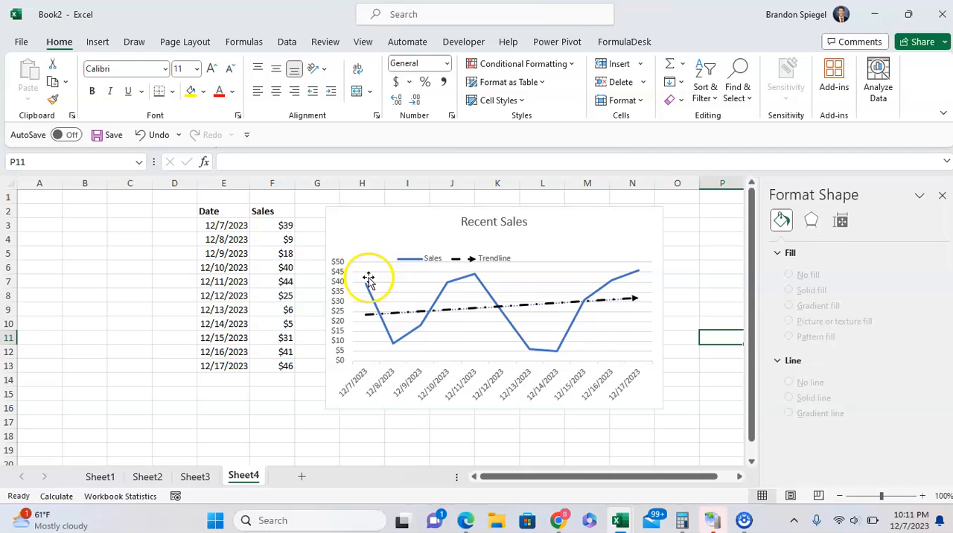
{"action": "mouse_move", "coordinate": [587, 303]}
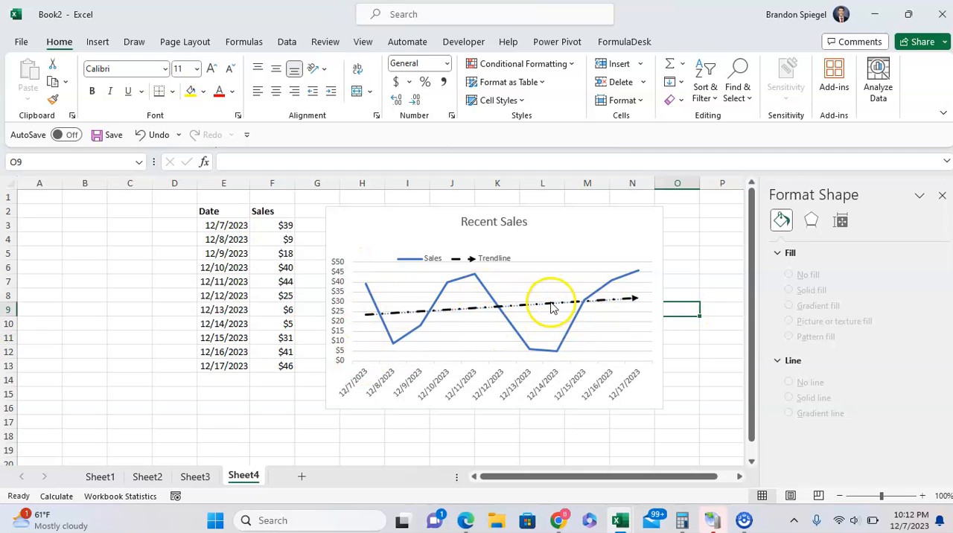
{"action": "mouse_move", "coordinate": [610, 307]}
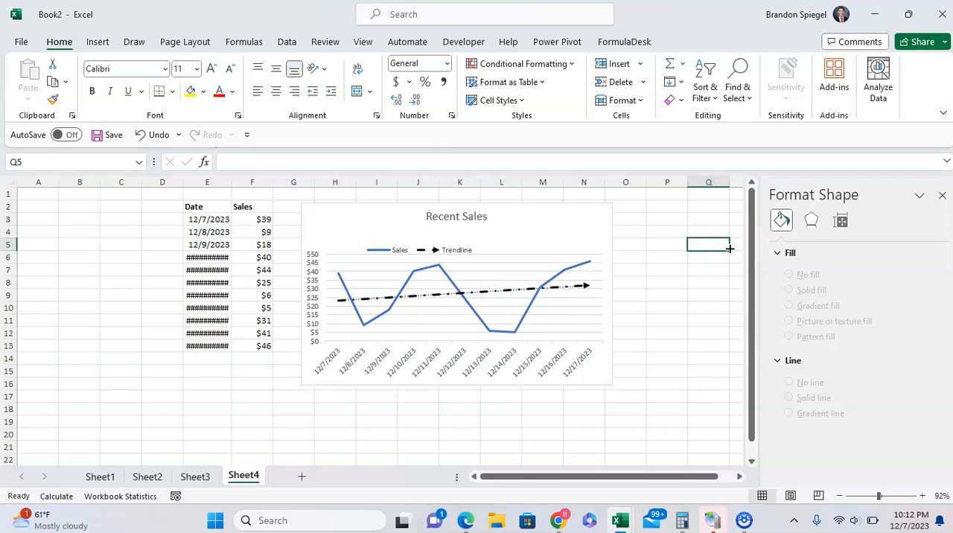
{"action": "mouse_move", "coordinate": [274, 438]}
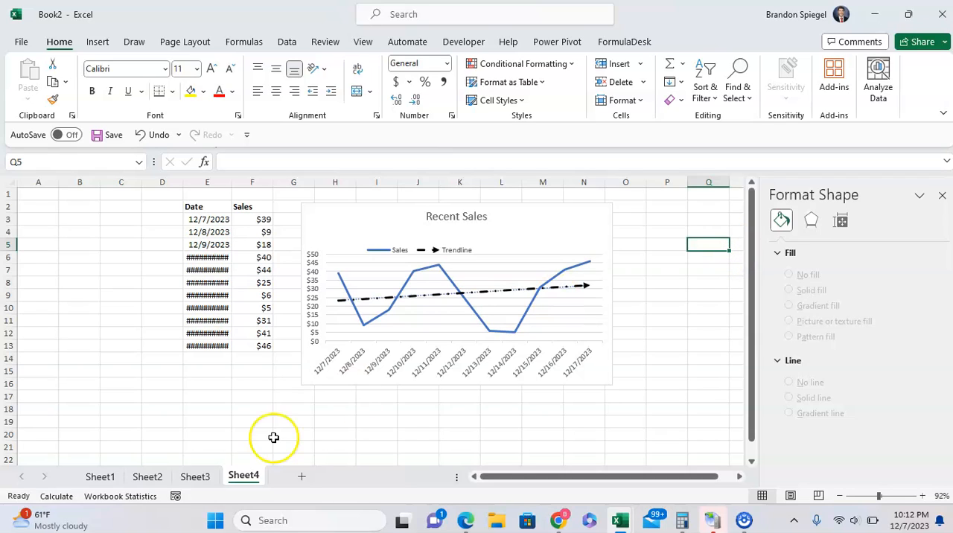